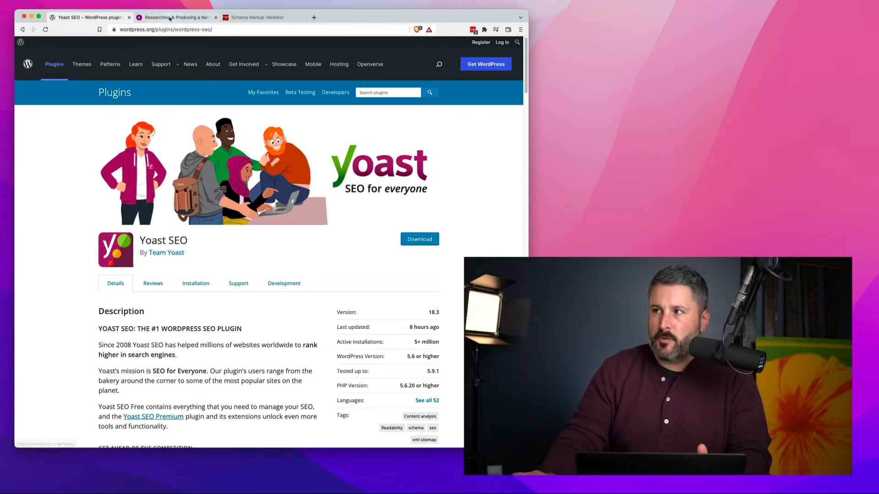
Switch to the Castos 'Researching & Producing a Narrated Podcast' episode tab.
{"action": "left_click", "coordinate": [175, 17]}
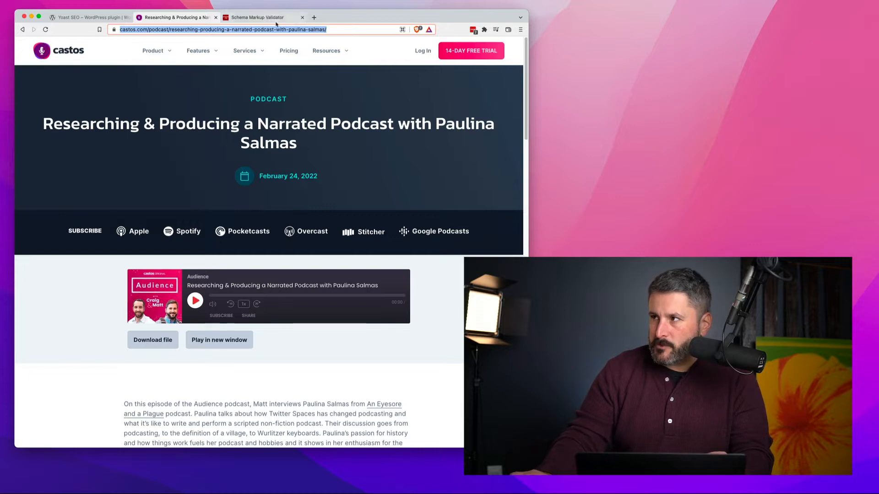
Bring the episode URL into the Schema Markup Validator tab's Fetch URL field.
{"action": "left_click", "coordinate": [258, 17]}
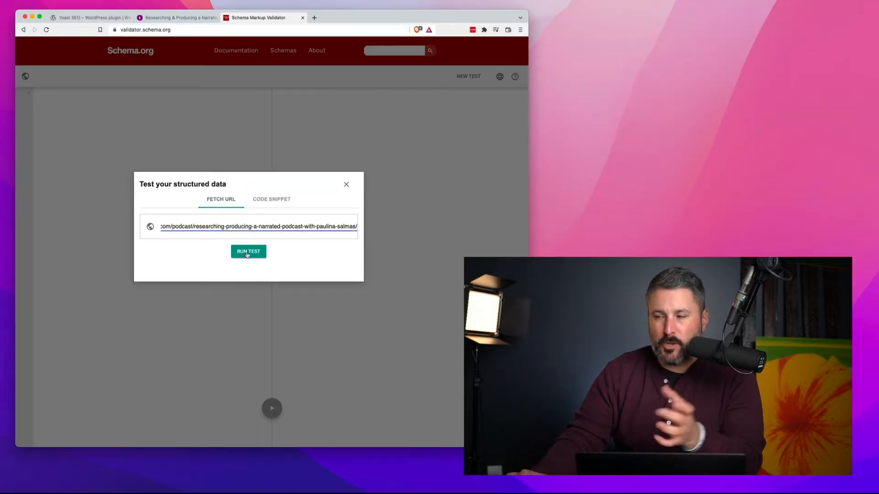
Run the test on the Castos episode URL.
{"action": "left_click", "coordinate": [248, 251]}
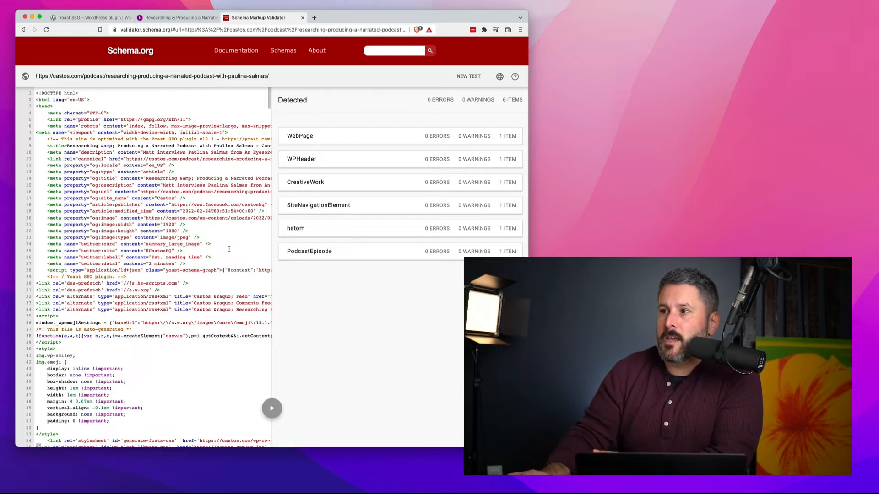
Scroll the page source, then expand the detected PodcastEpisode item.
{"action": "scroll", "scroll_direction": "down", "scroll_amount": 3}
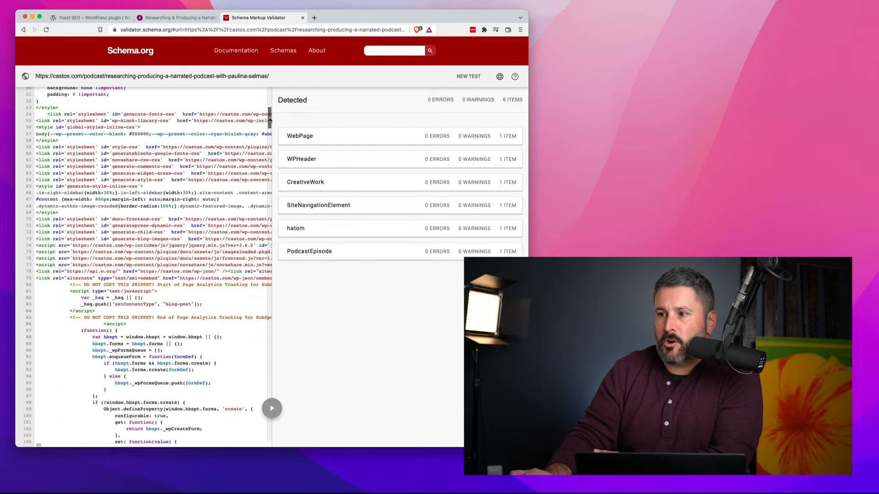
{"action": "scroll", "scroll_direction": "down", "scroll_amount": 3}
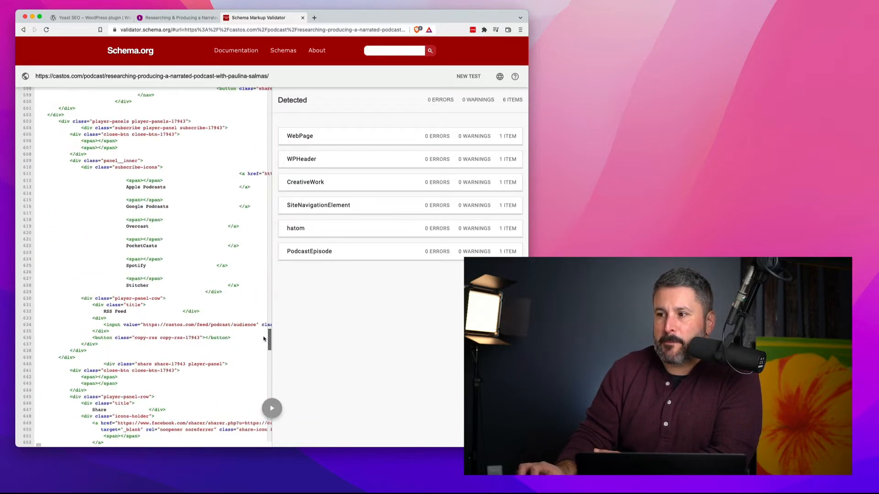
{"action": "scroll", "scroll_direction": "up", "scroll_amount": 3}
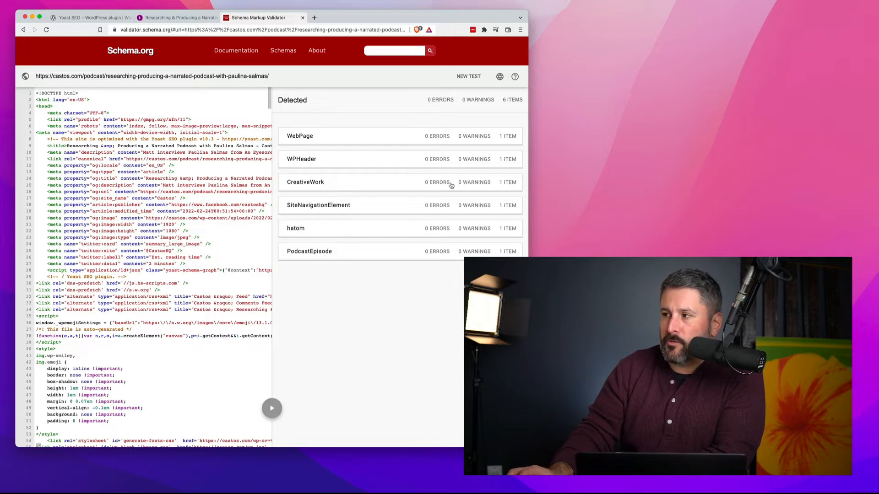
{"action": "mouse_move", "coordinate": [454, 260]}
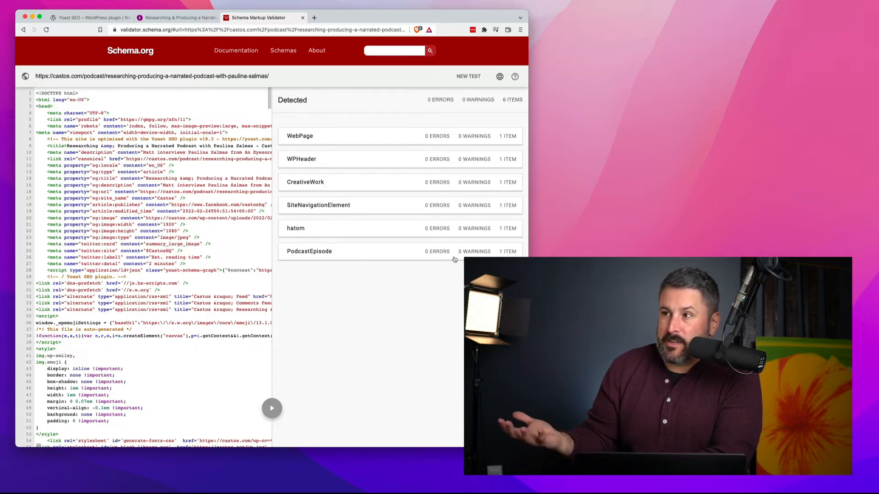
{"action": "left_click", "coordinate": [310, 251]}
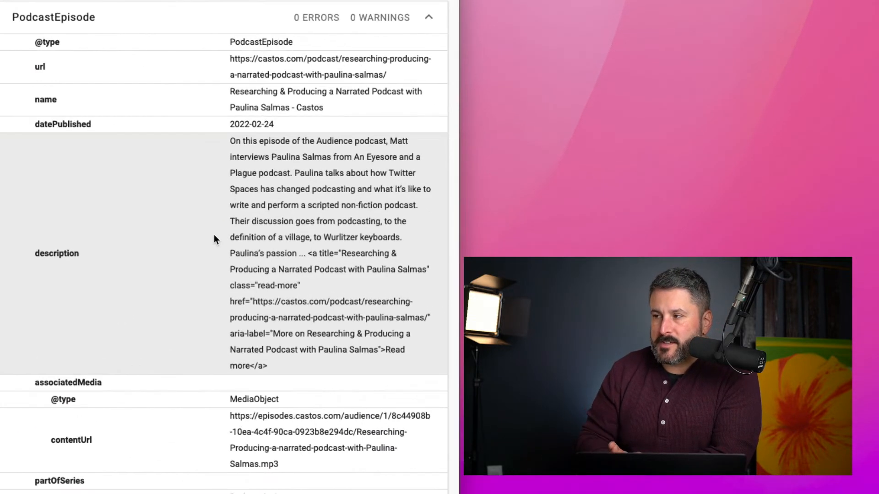